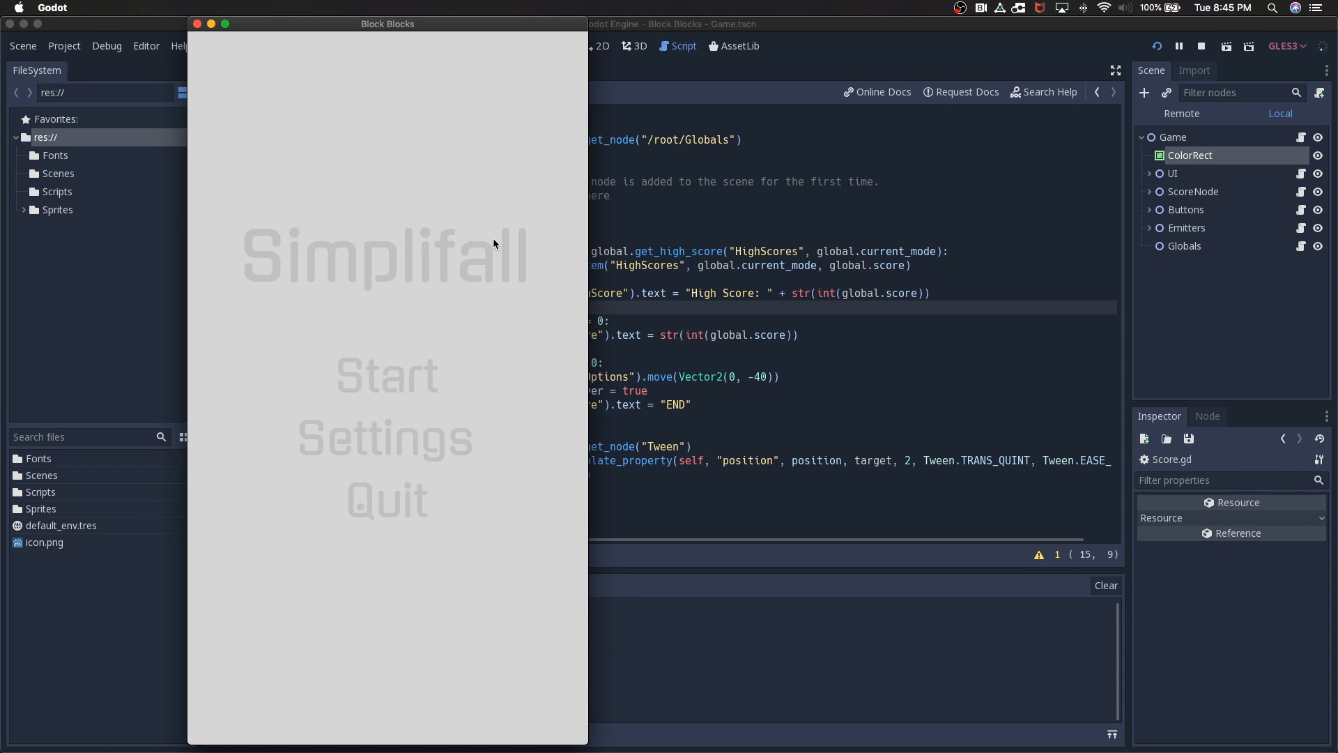
mouse_move(438, 253)
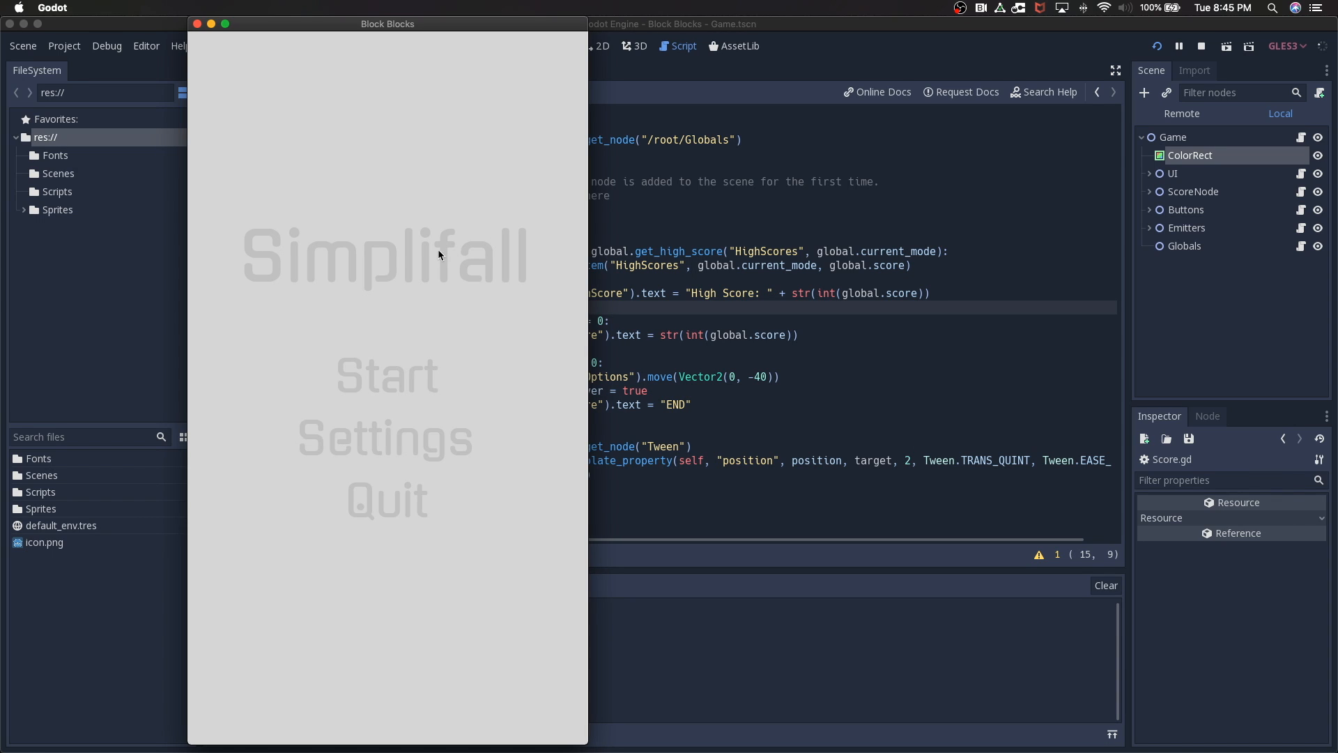
Start Simplifall from the title menu to reach the difficulty selection
click(386, 438)
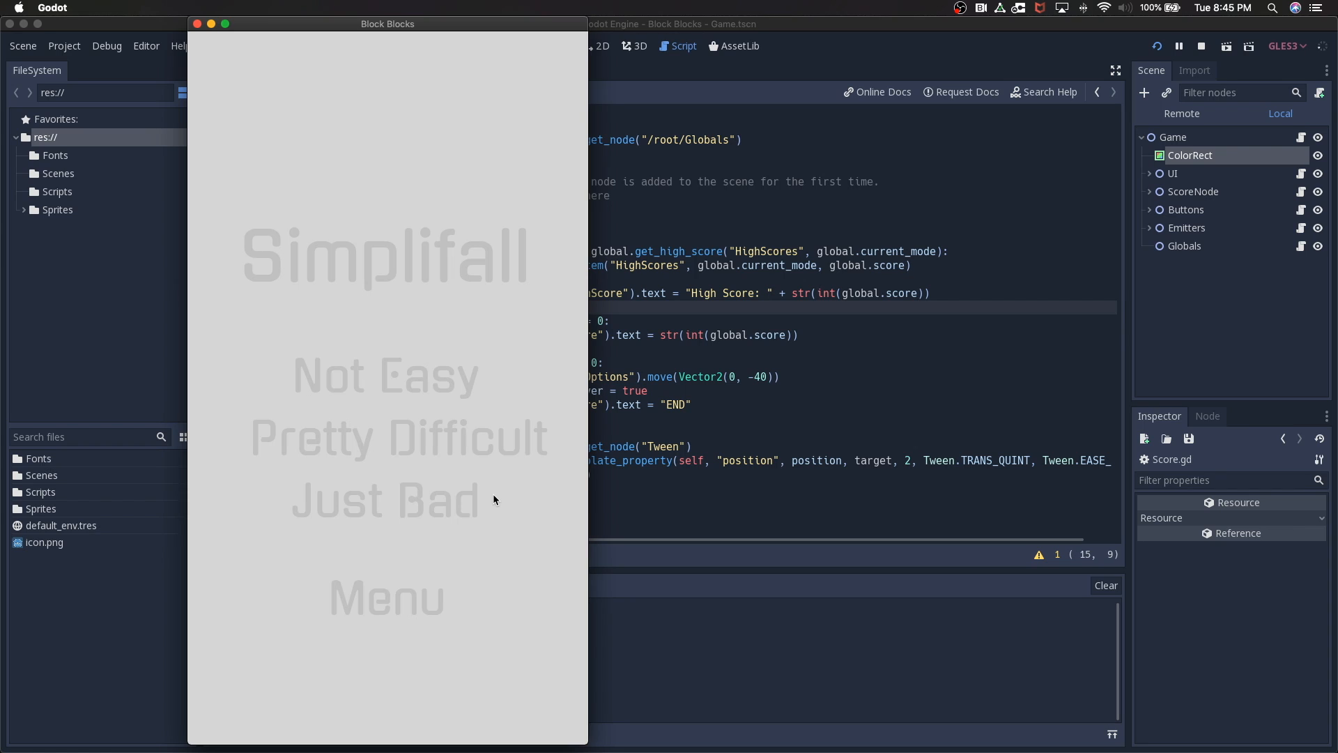
mouse_move(439, 420)
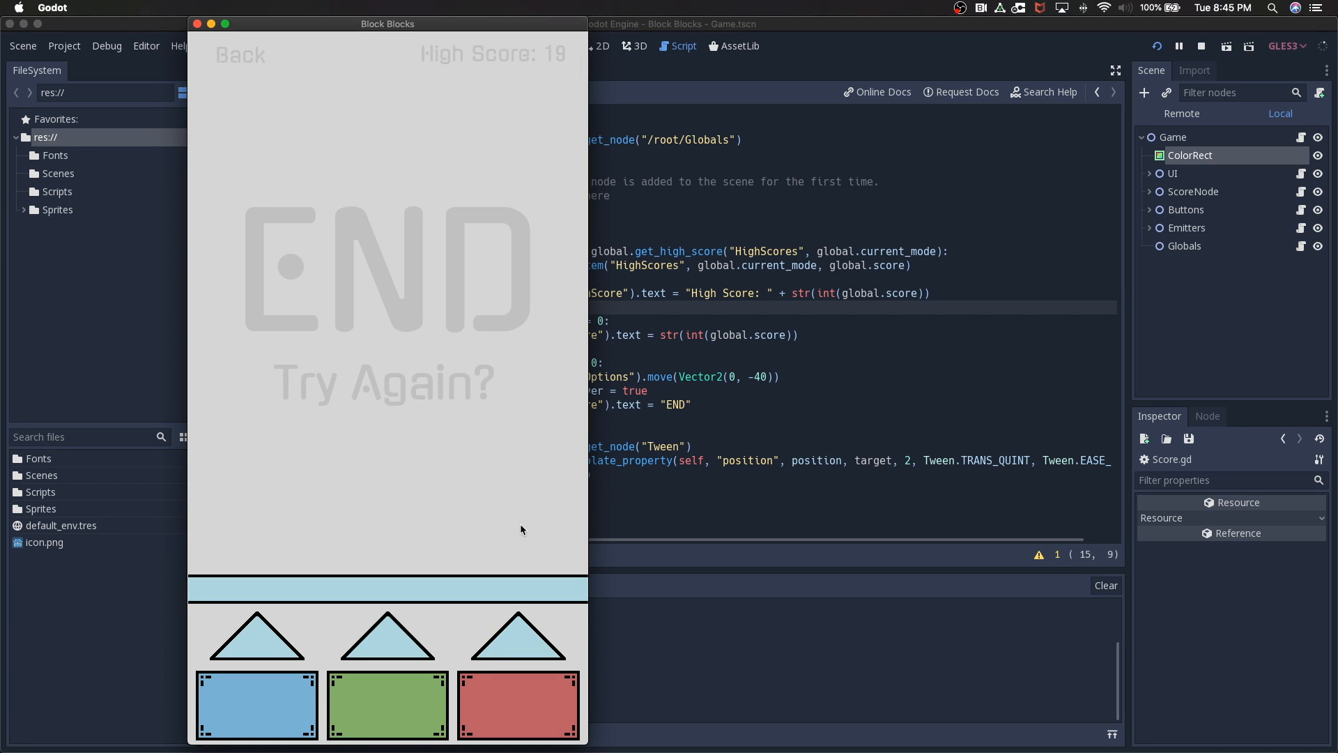
mouse_move(394, 580)
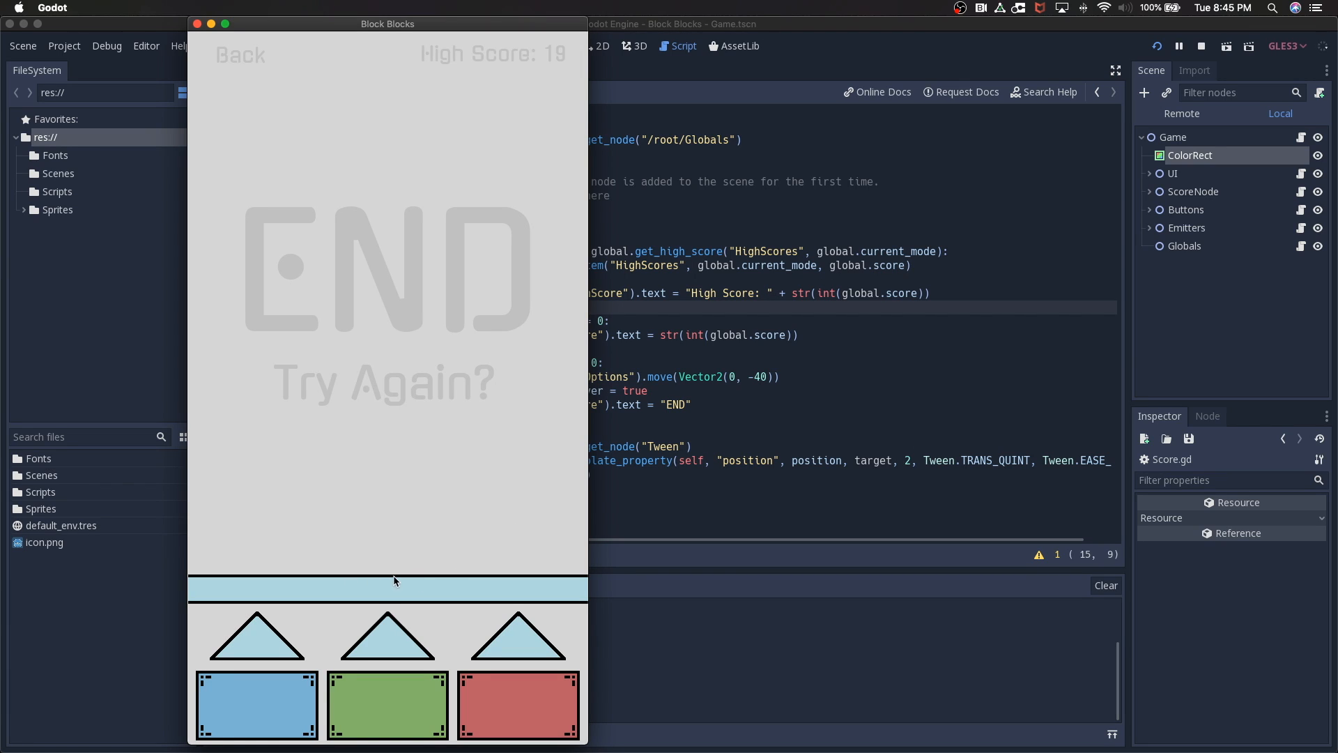
mouse_move(417, 425)
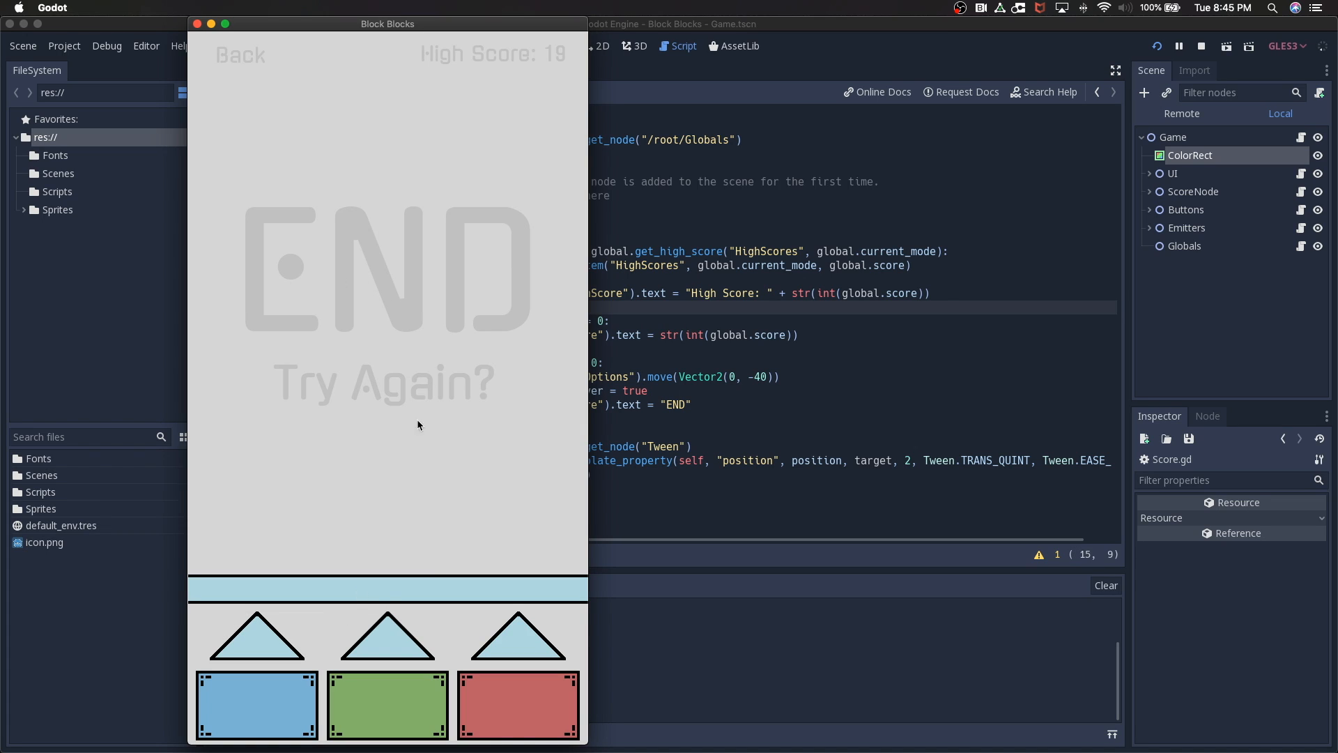
mouse_move(326, 189)
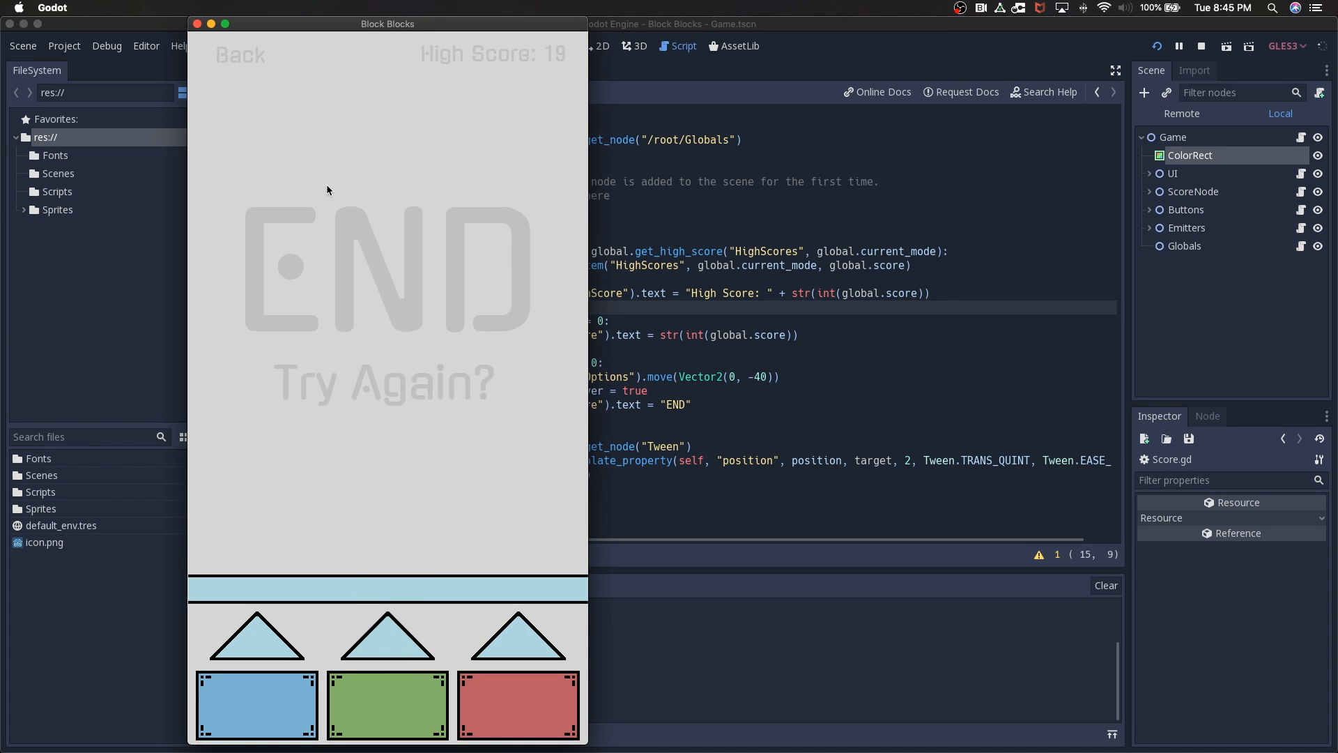
mouse_move(517, 51)
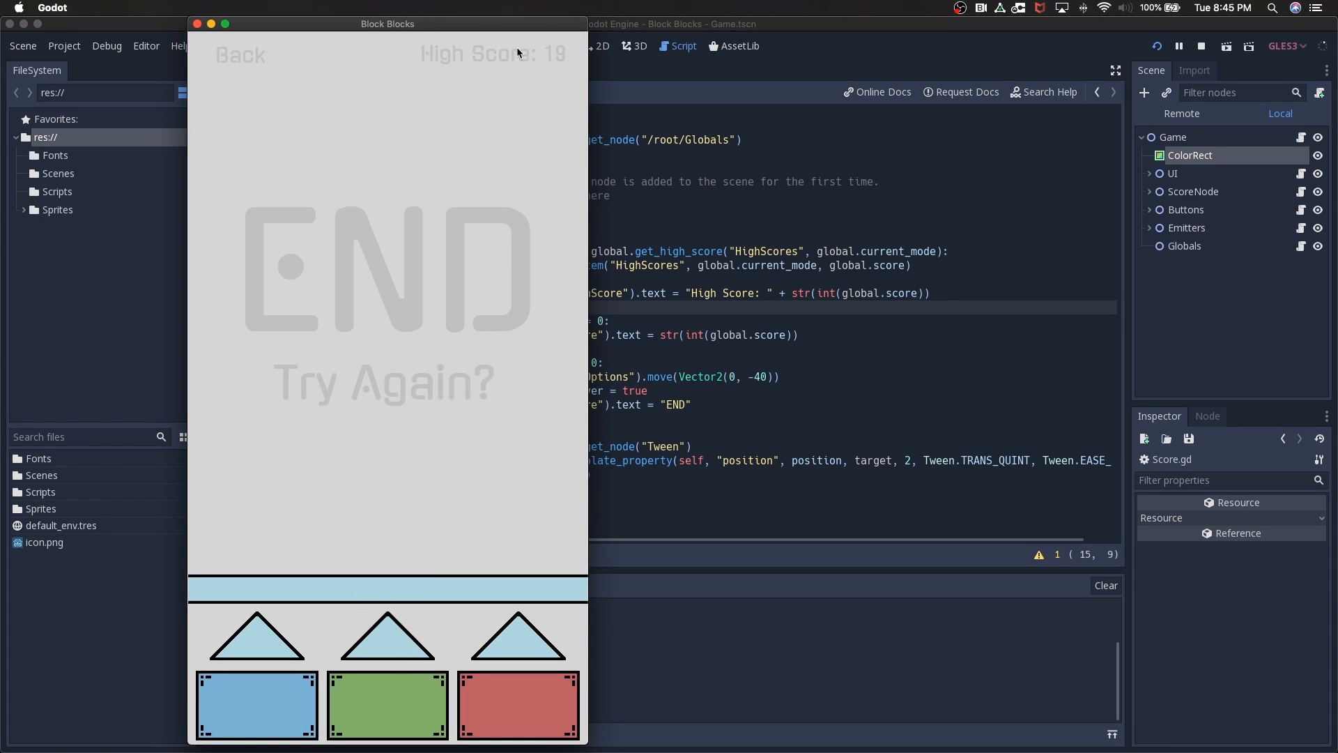
mouse_move(406, 386)
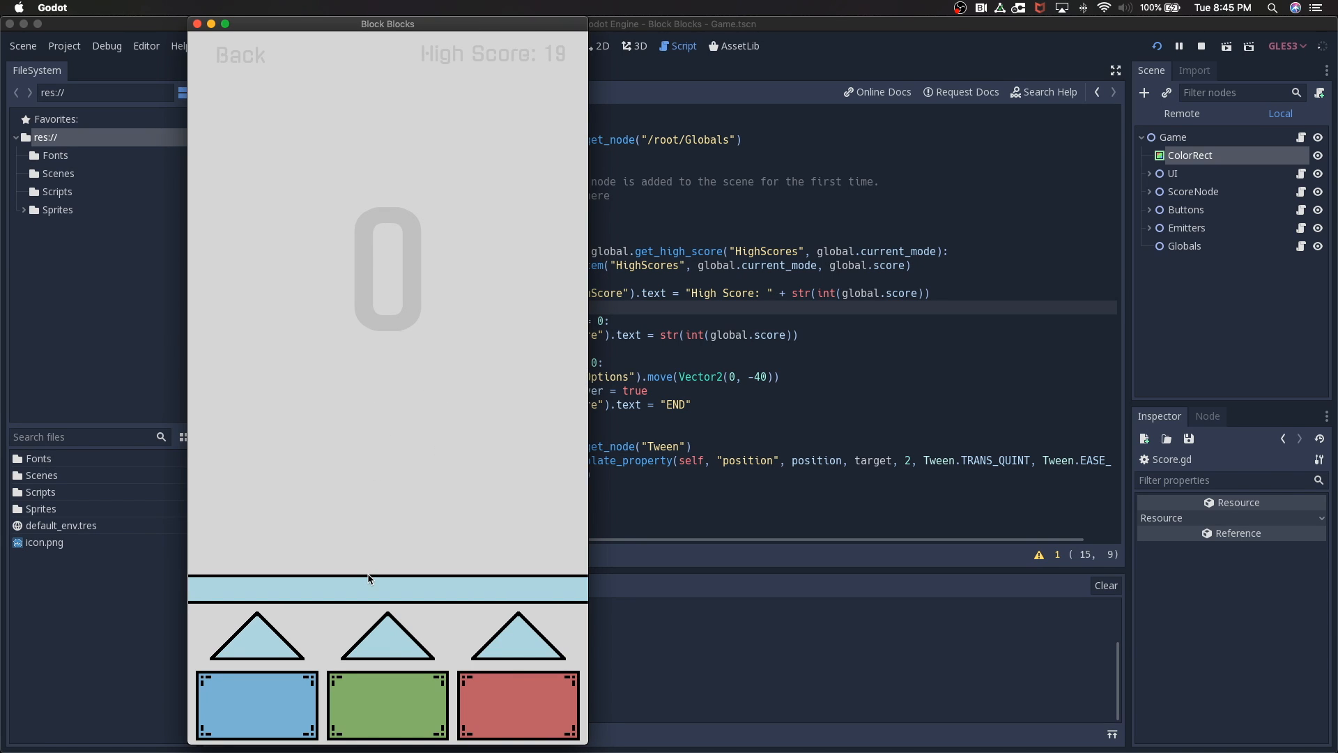
Play moves on the coloured columns as red blocks fall, raising the score
click(257, 705)
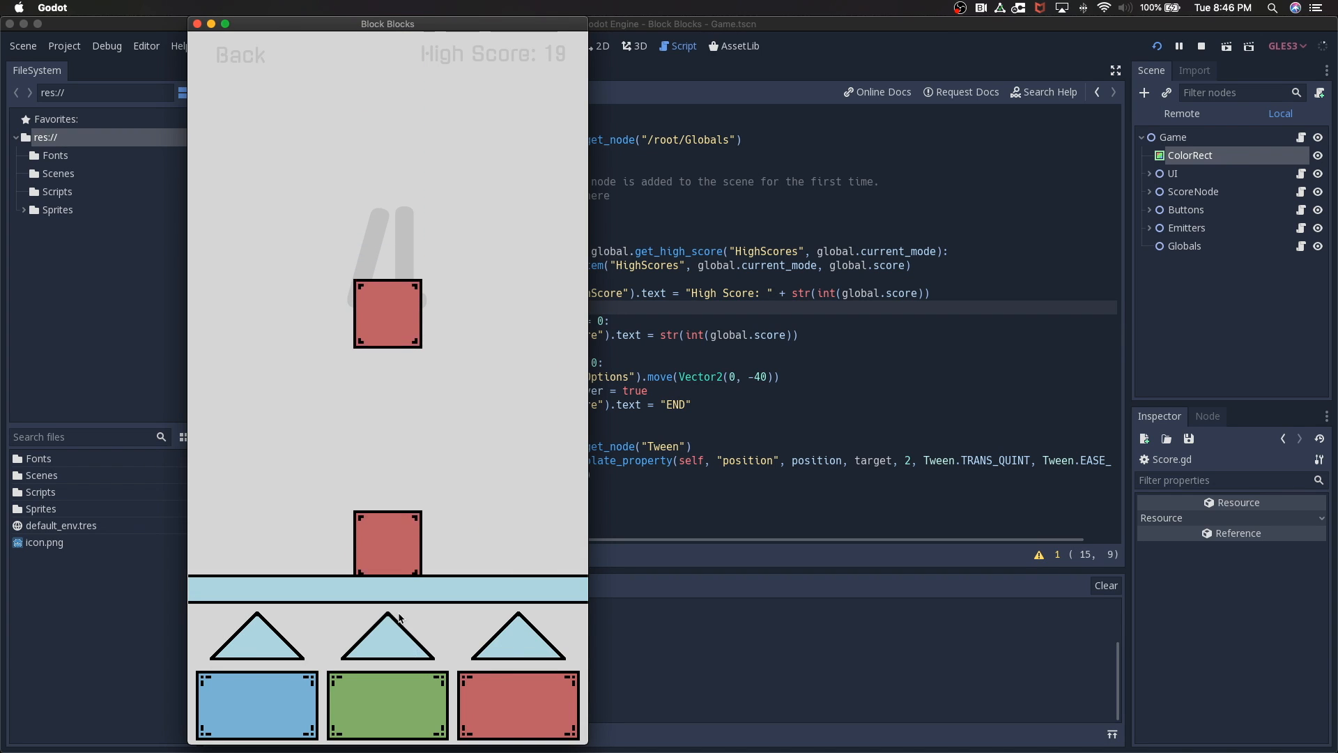
click(239, 55)
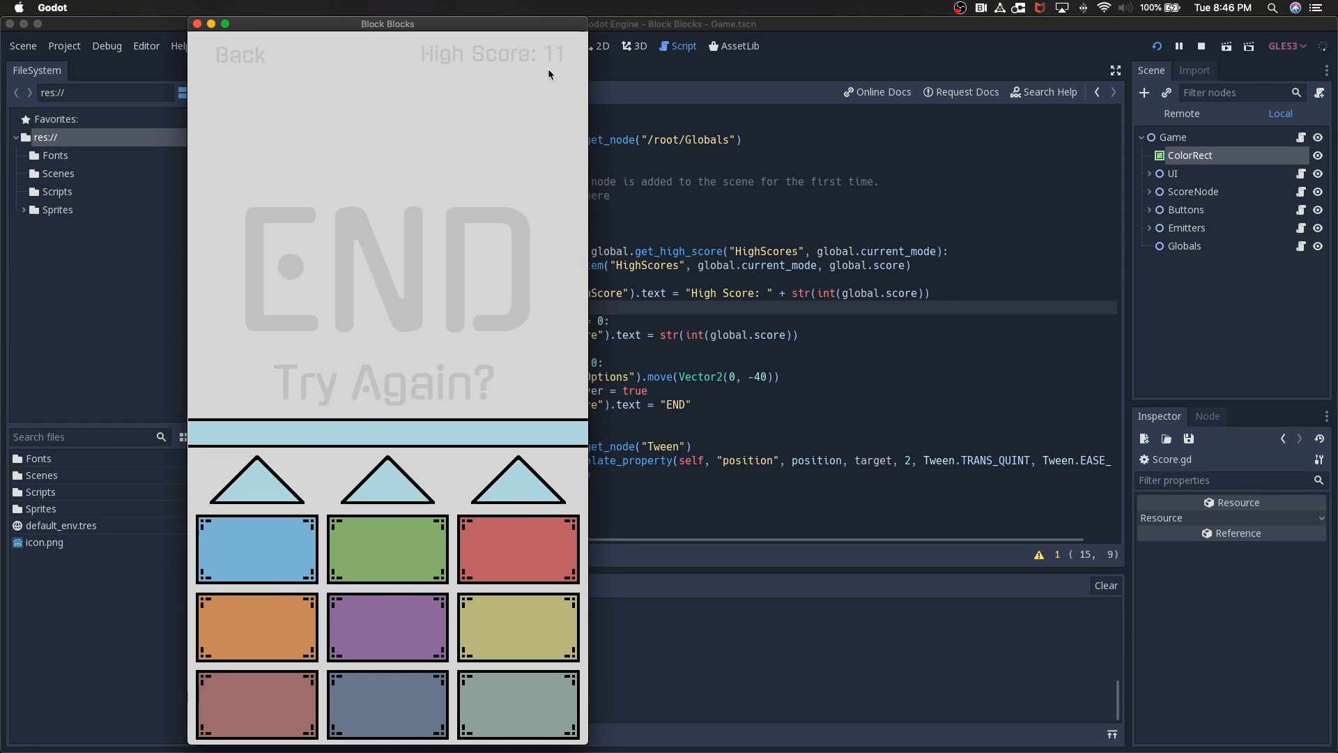
mouse_move(466, 304)
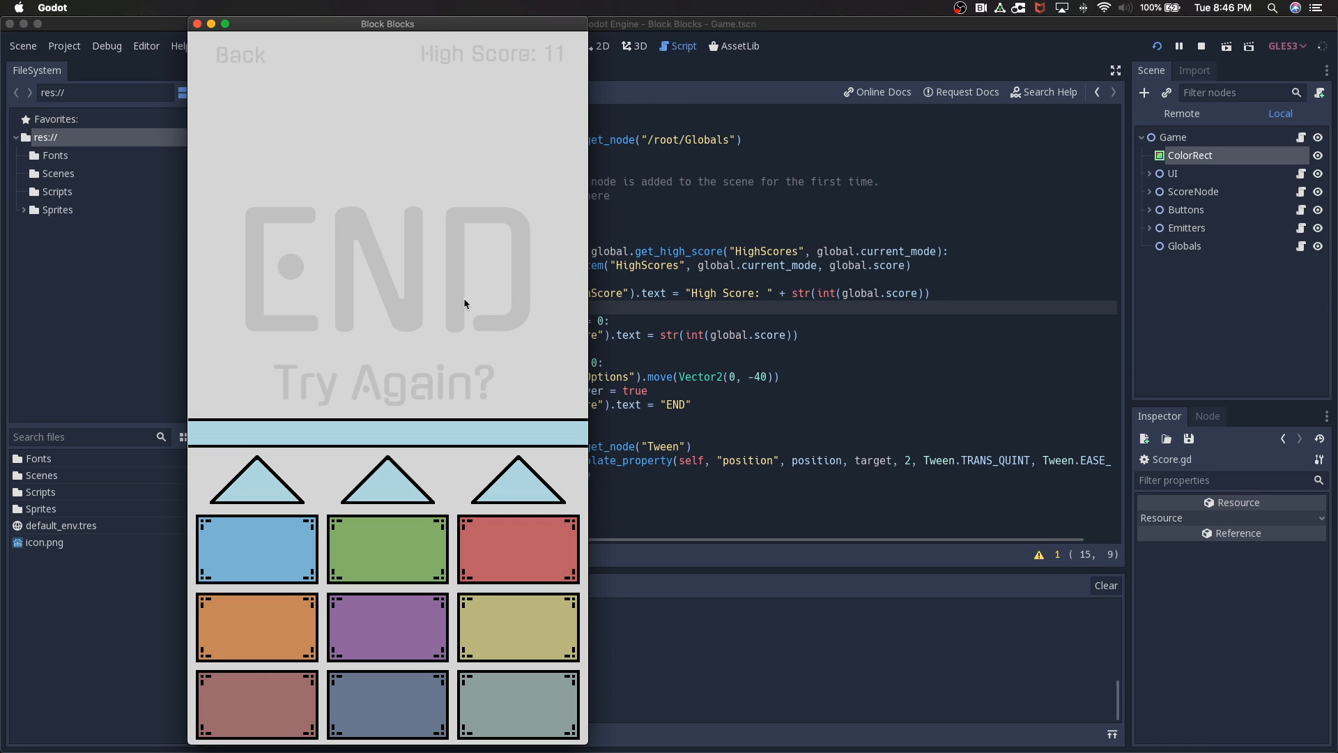